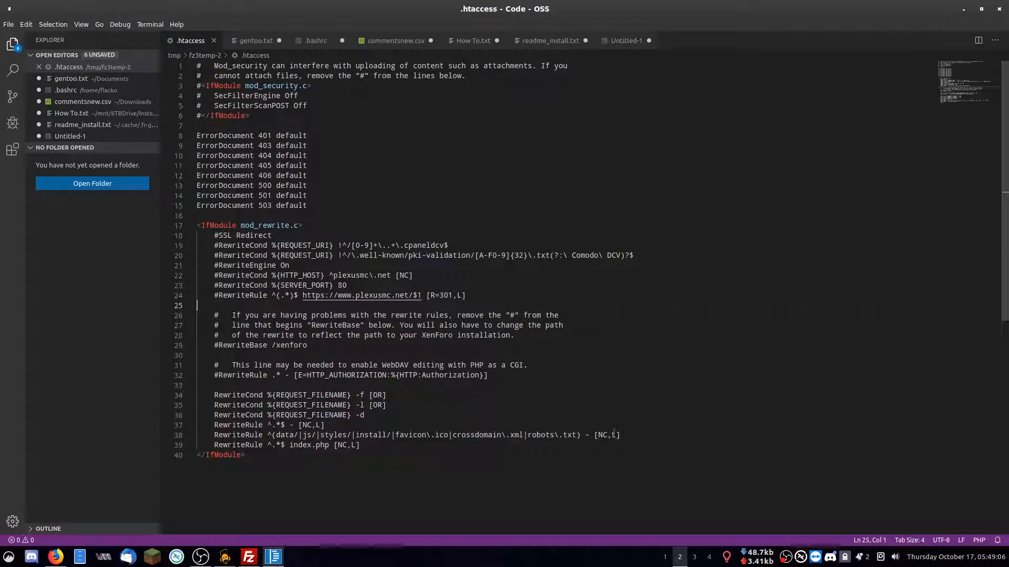
pyautogui.click(55, 557)
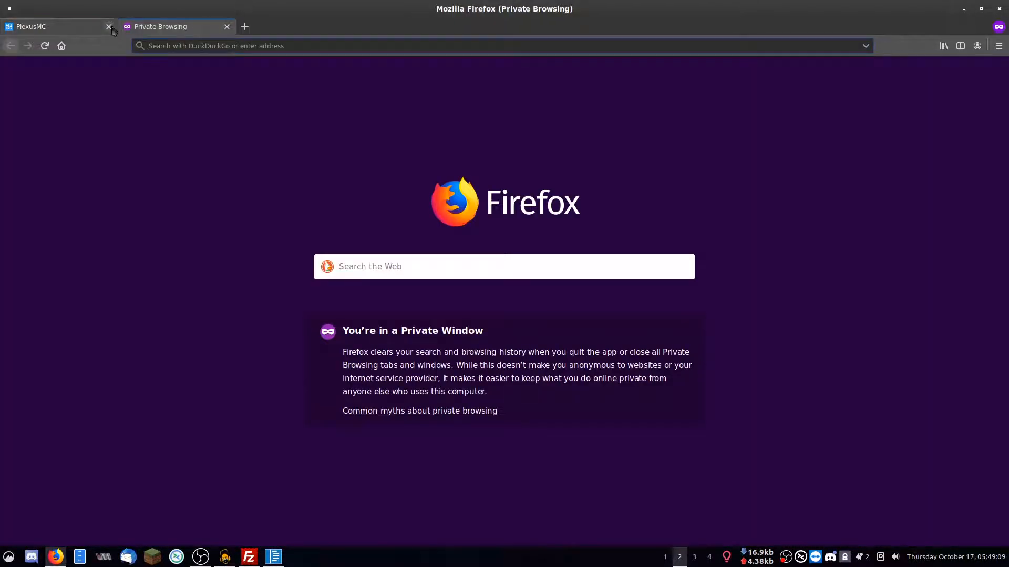
pyautogui.click(140, 46)
pyautogui.write('plexusmc.net/index.php')
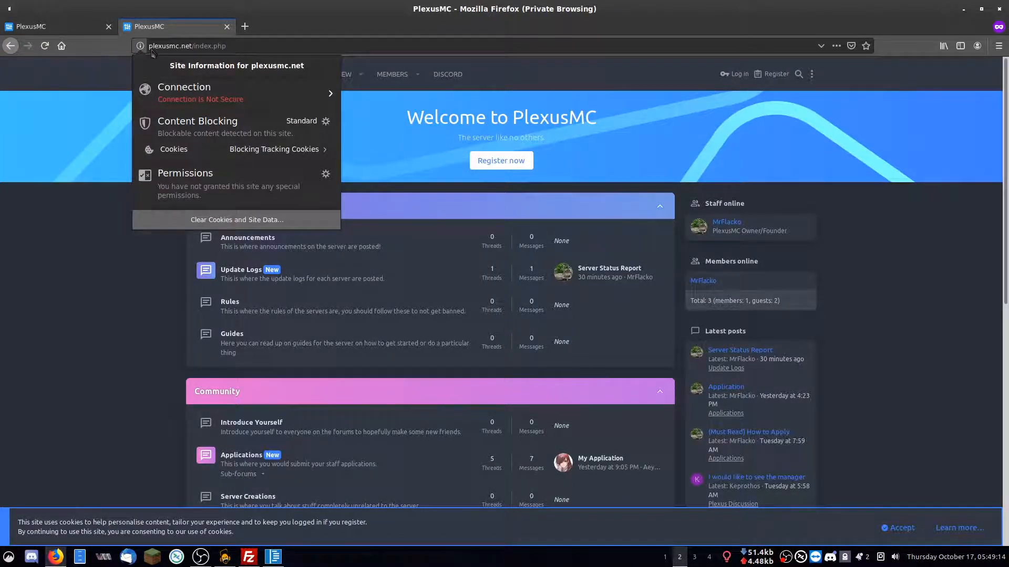
pyautogui.write('https://')
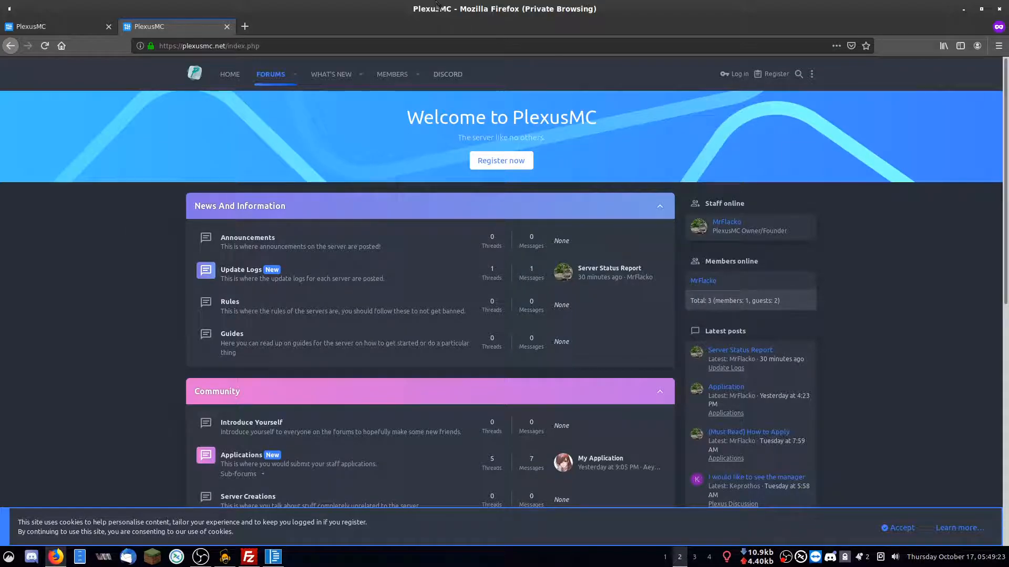
pyautogui.click(247, 556)
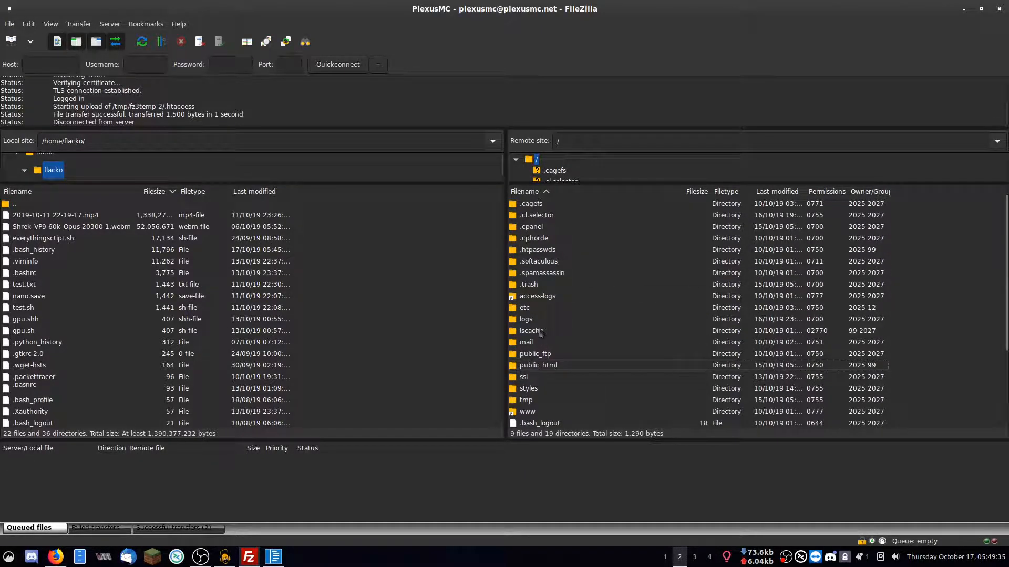
# Enter public_html and edit .htaccess, discarding the local copy and downloading it fresh
pyautogui.doubleClick(538, 365)
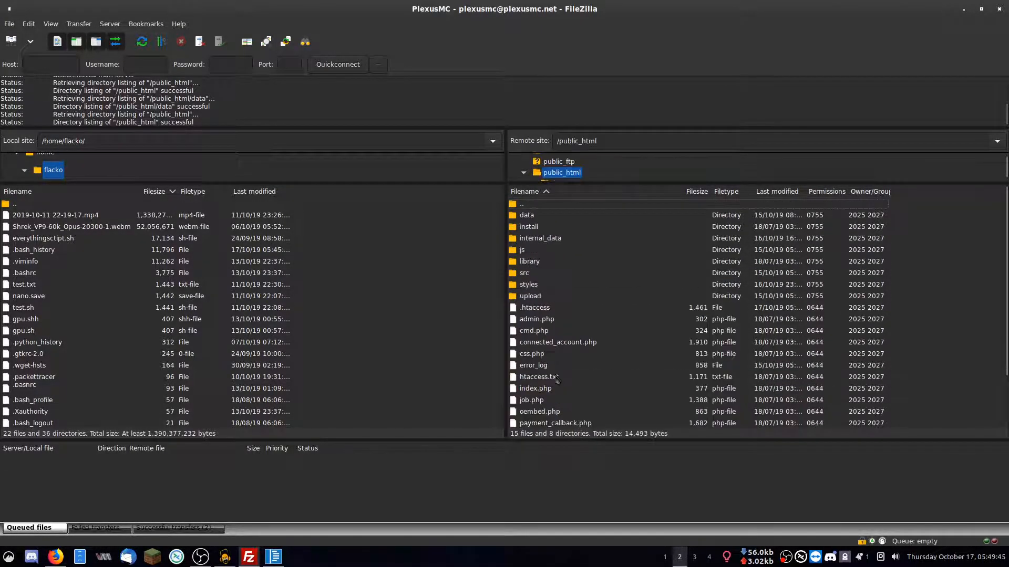
pyautogui.click(534, 308)
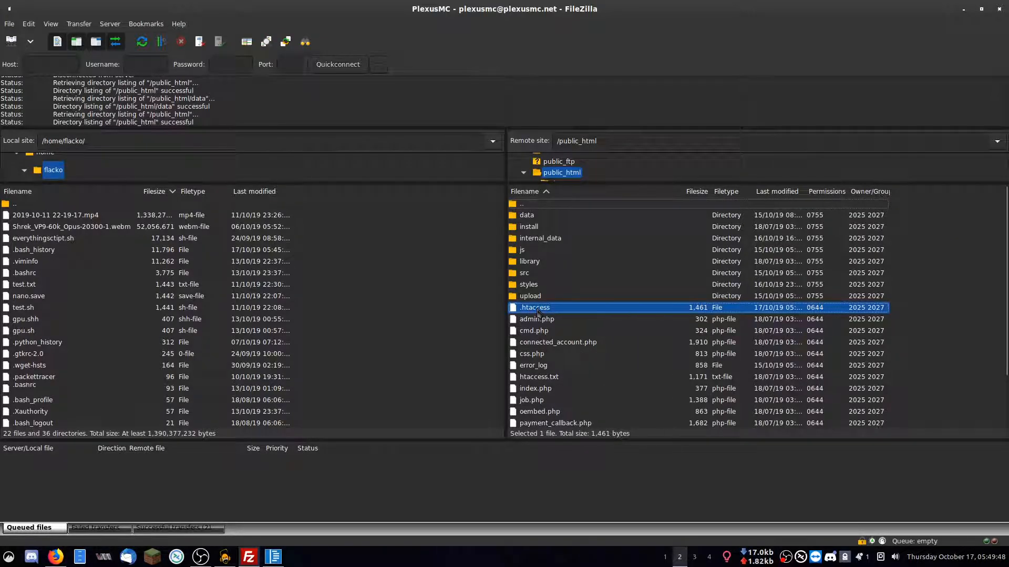
pyautogui.doubleClick(534, 308)
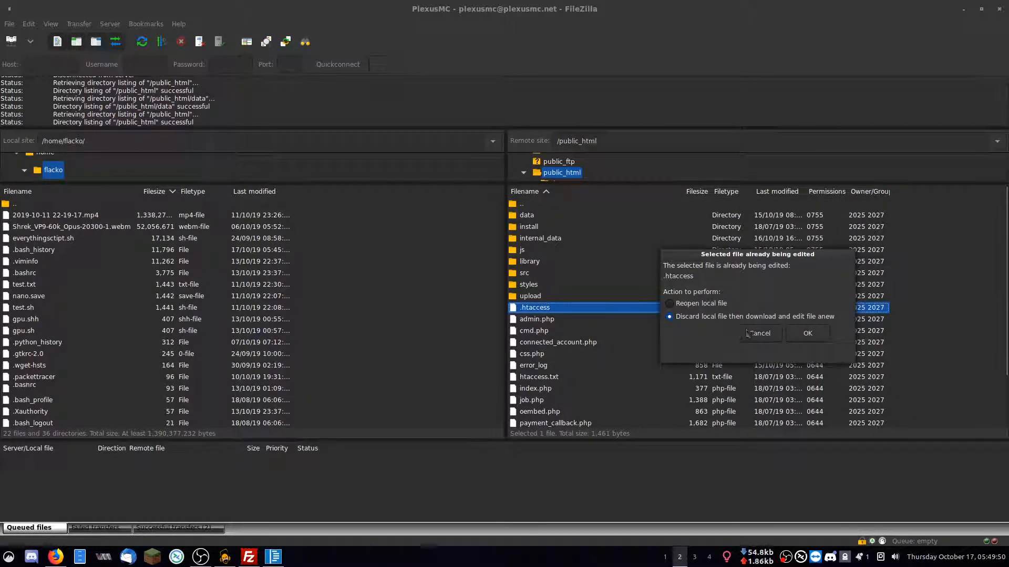
pyautogui.click(806, 333)
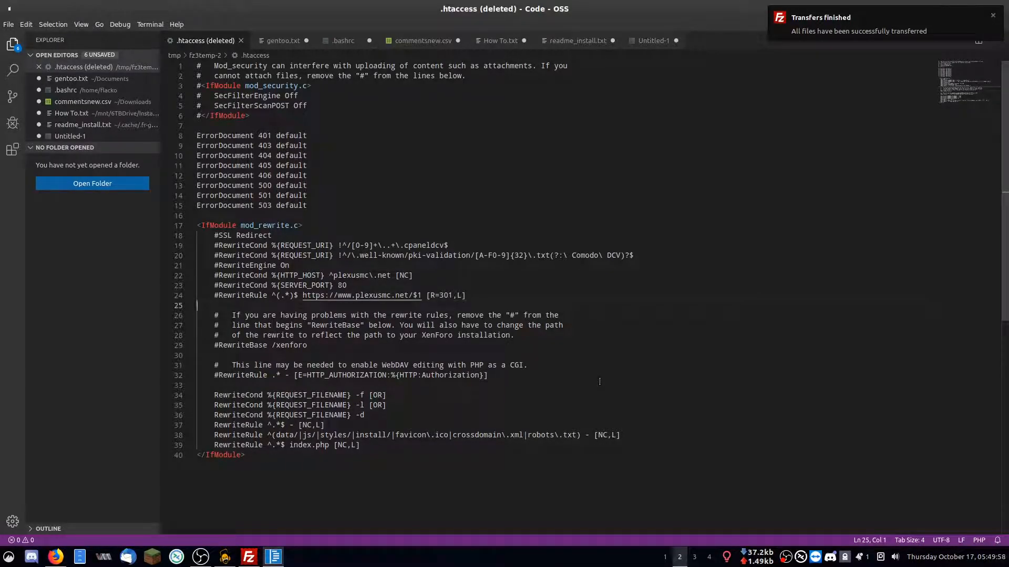
pyautogui.moveTo(534, 21)
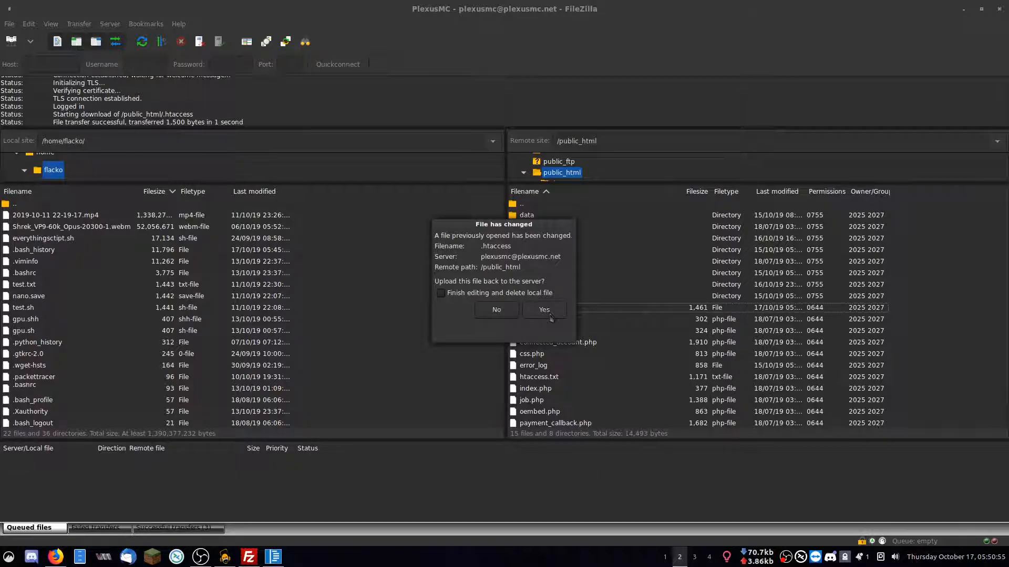
# Confirm FileZilla's 'File has changed' prompt to upload the edited .htaccess to public_html
pyautogui.click(544, 309)
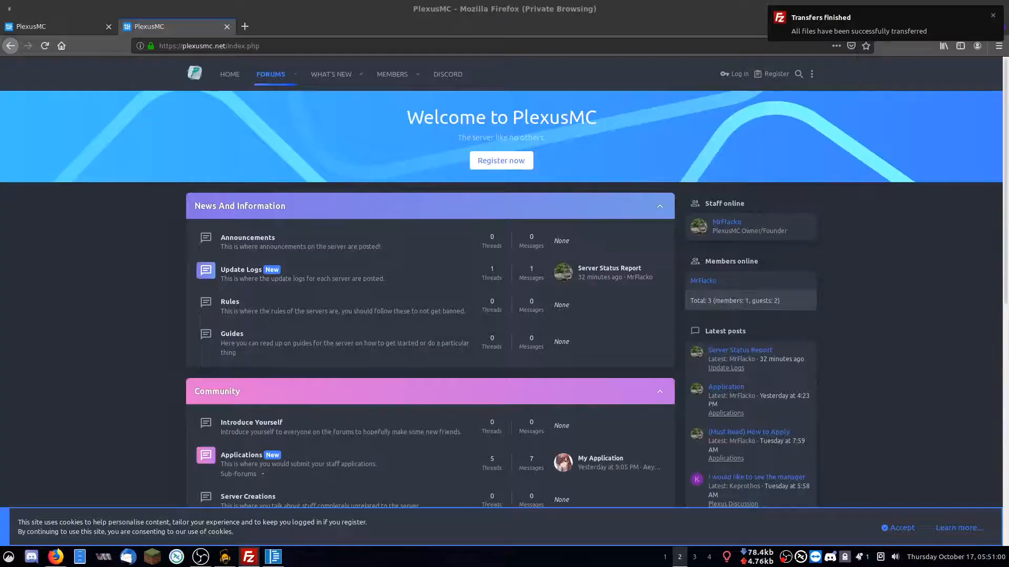